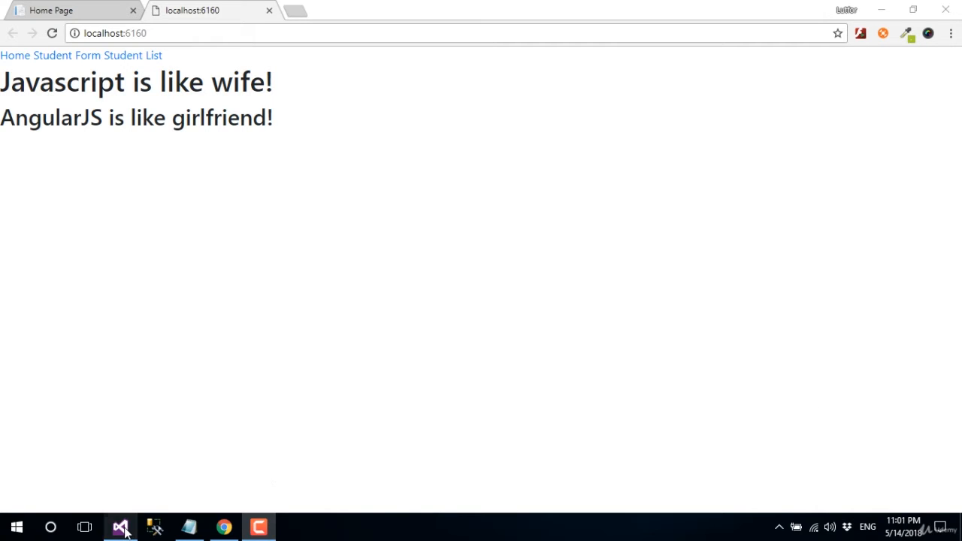
Step: Switch from Chrome back to the Visual Studio IDE
click(120, 526)
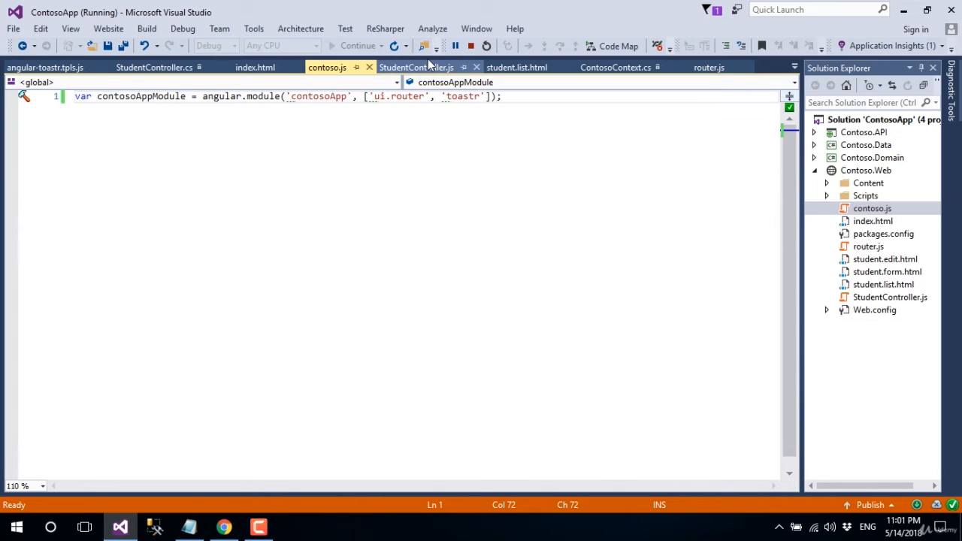
Step: In StudentController.js add toastr.success("Student information is saved successfully!"); inside the post callback
click(415, 66)
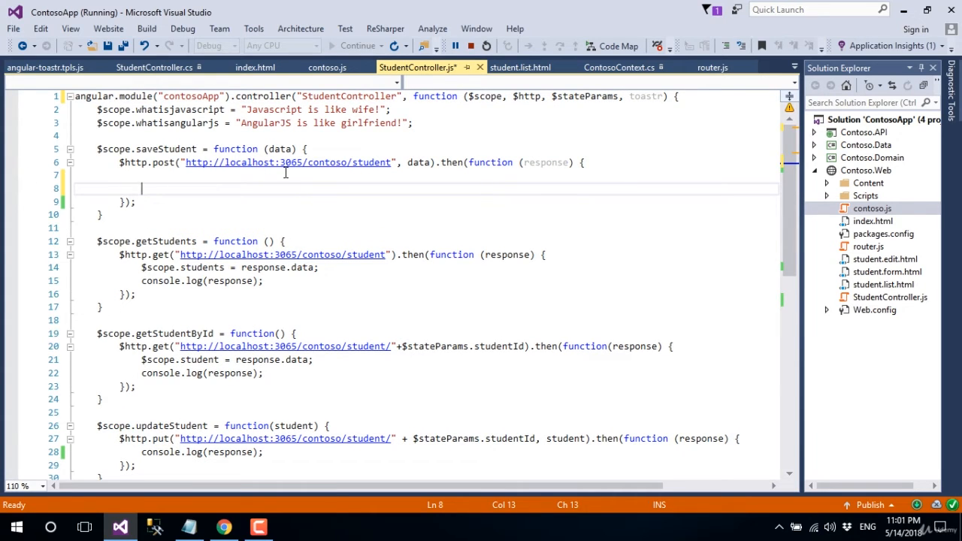
text(toastr)
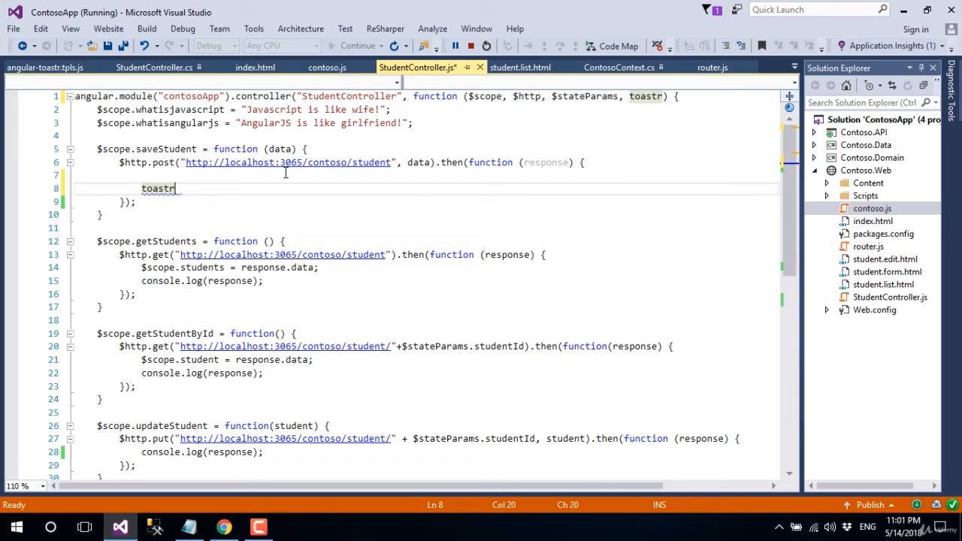
text(.succe)
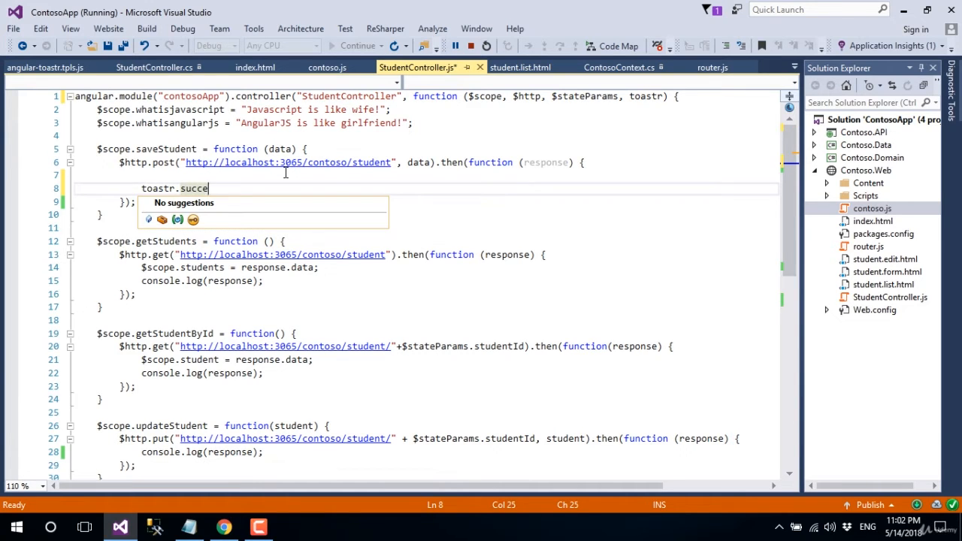
text(ss(")
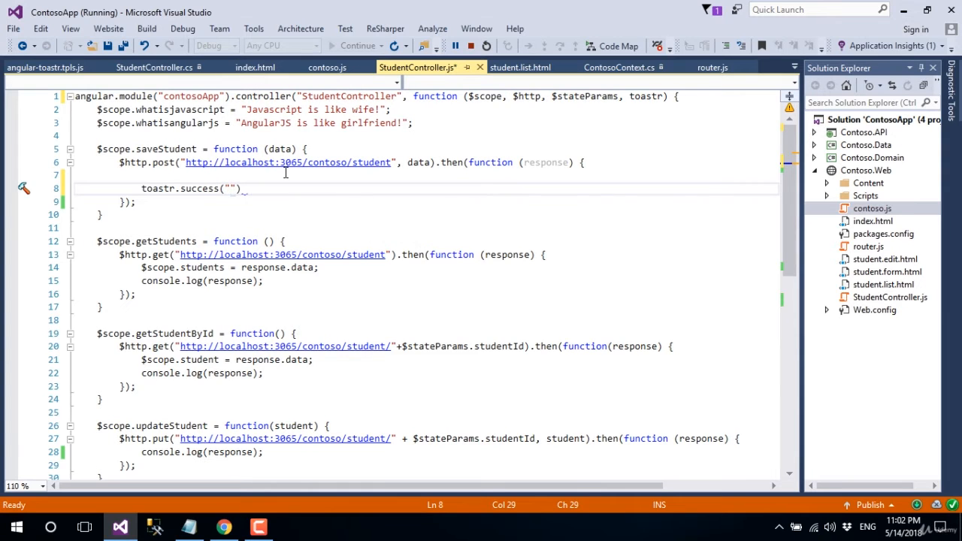
text(Student information is saved)
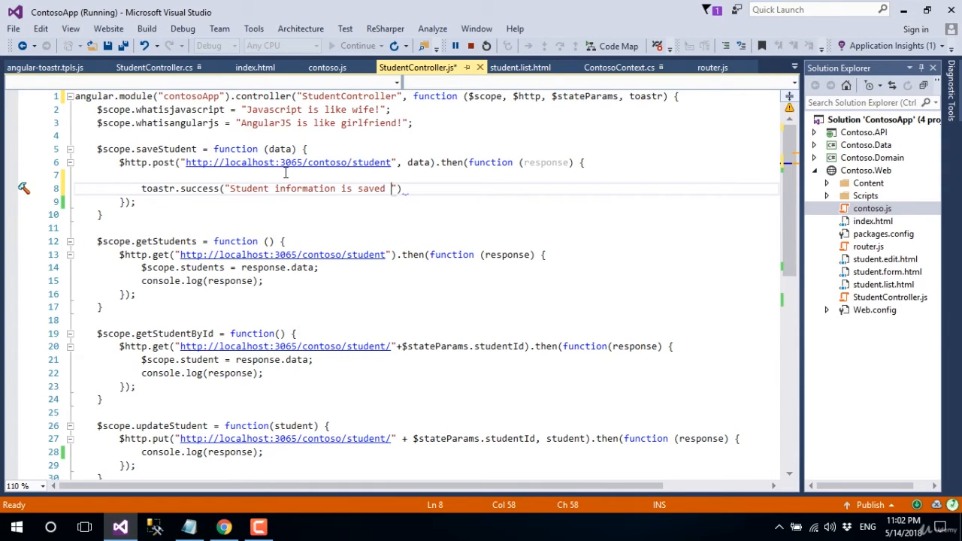
text(successfully!)
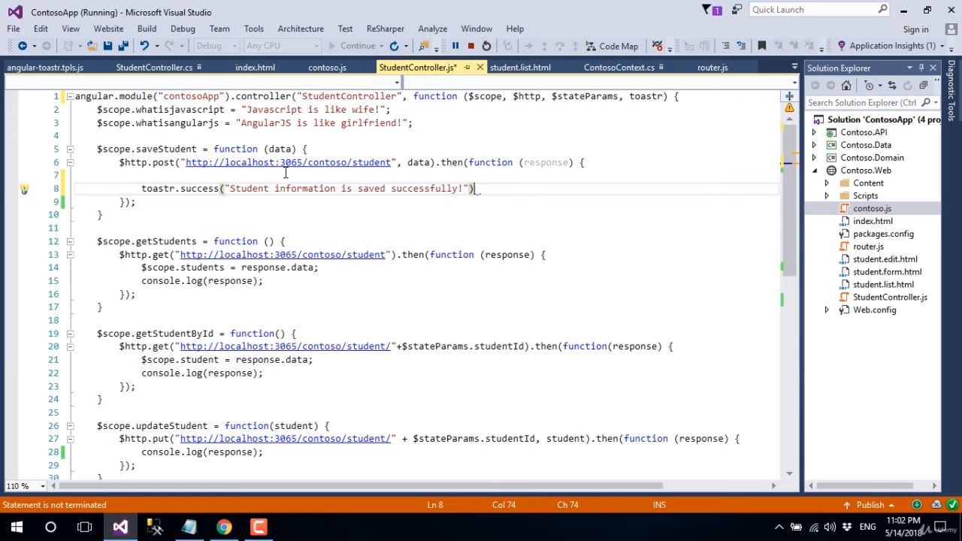
text(;)
click(428, 175)
text(if (response.status === 201 && response.statusText === "Created") {)
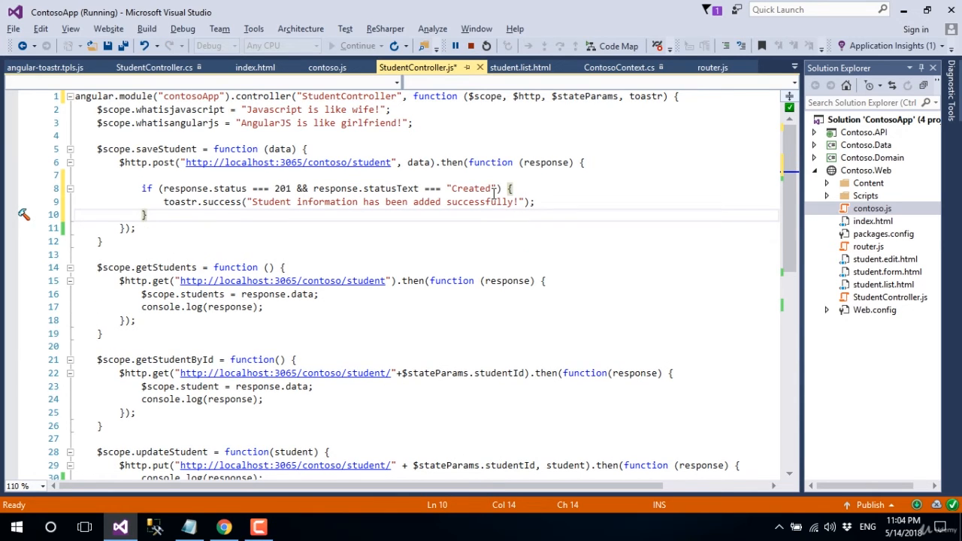
Step: Save the updated StudentController.js and switch to Chrome to test it
click(124, 45)
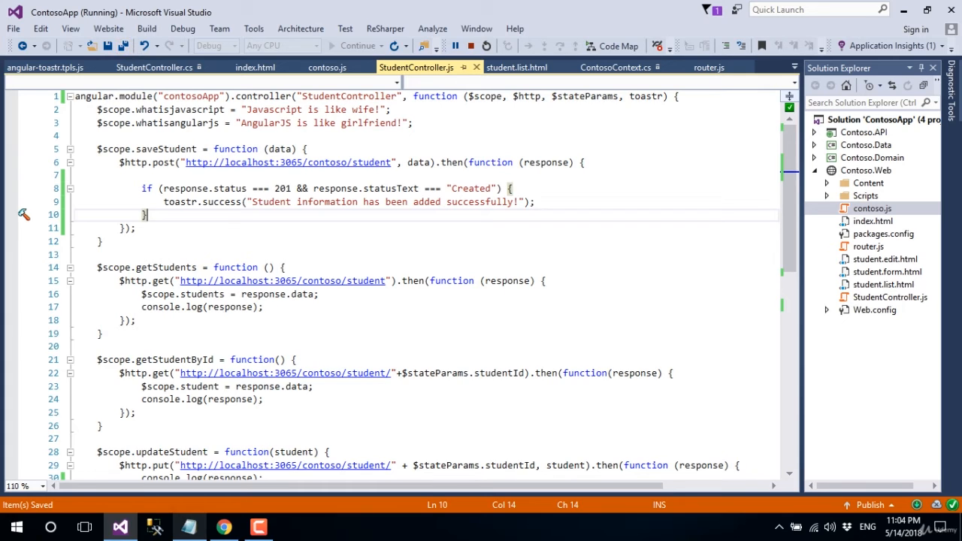
click(224, 526)
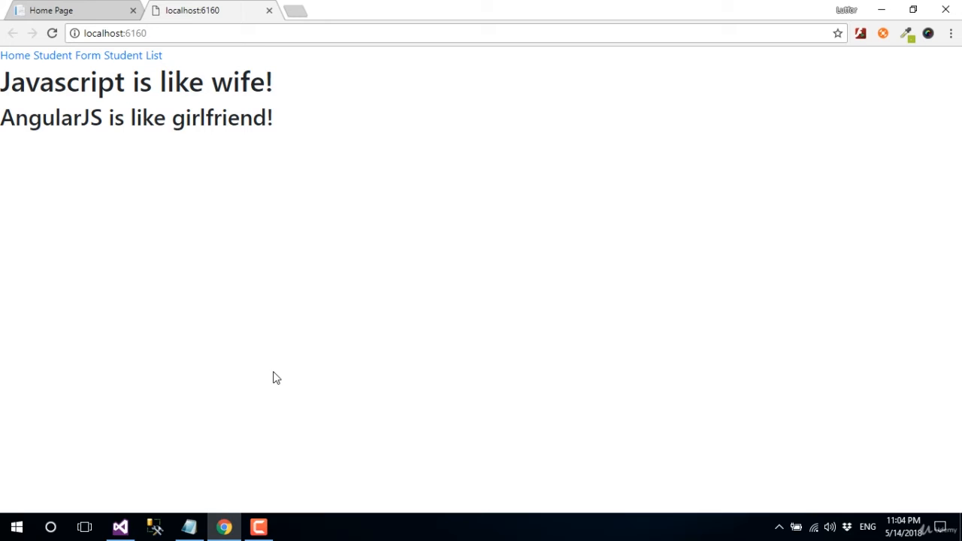
Step: On the Student Form enter Abraham Linkon, roll 001, department Political Science
click(66, 54)
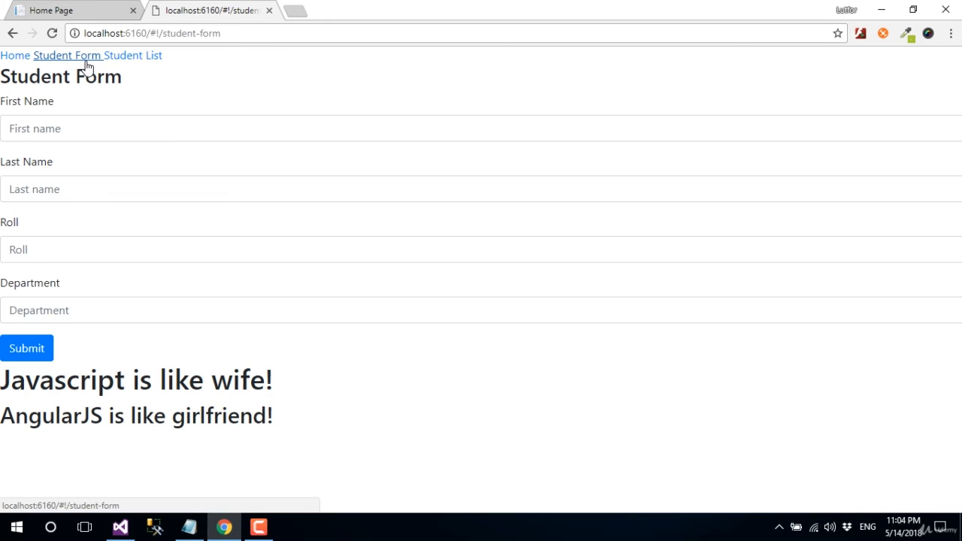
click(89, 128)
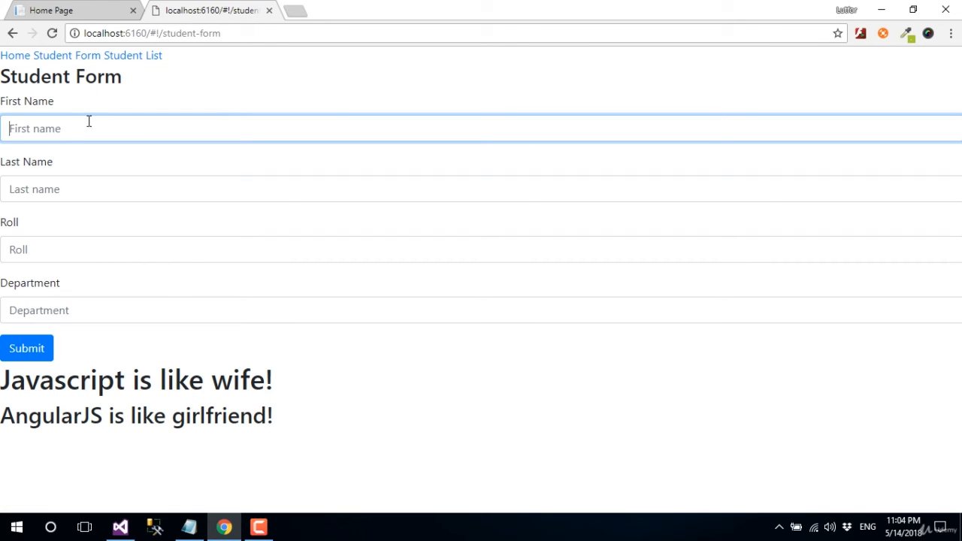
text(Abraham)
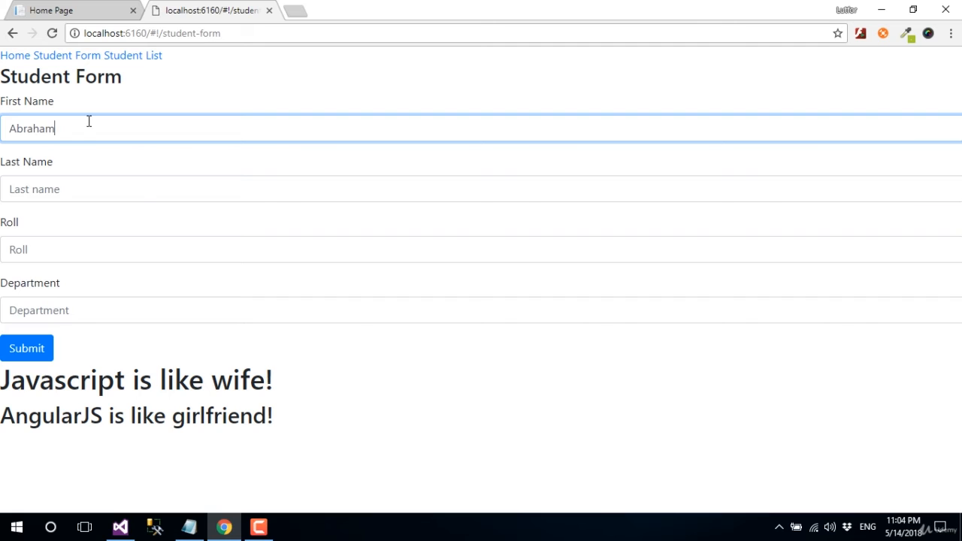
text(Linkon)
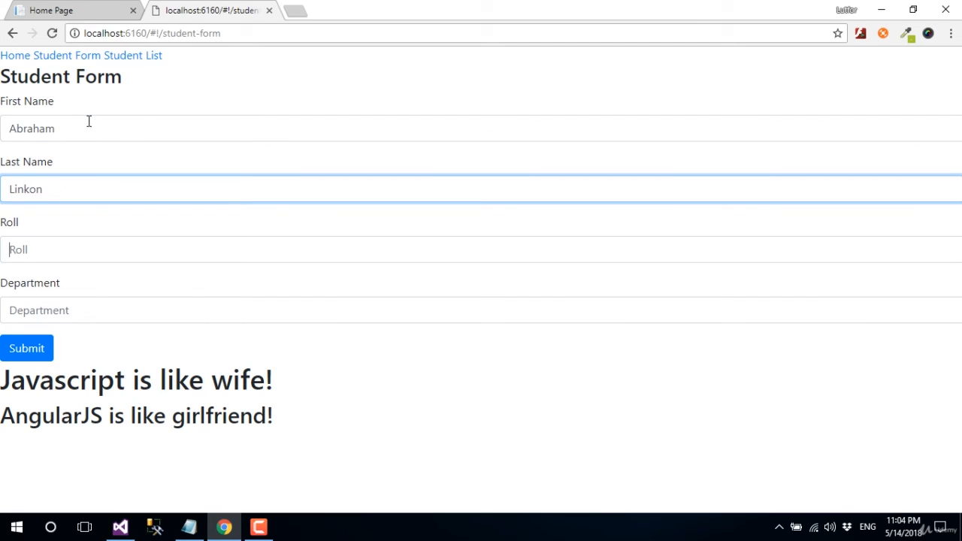
text(001)
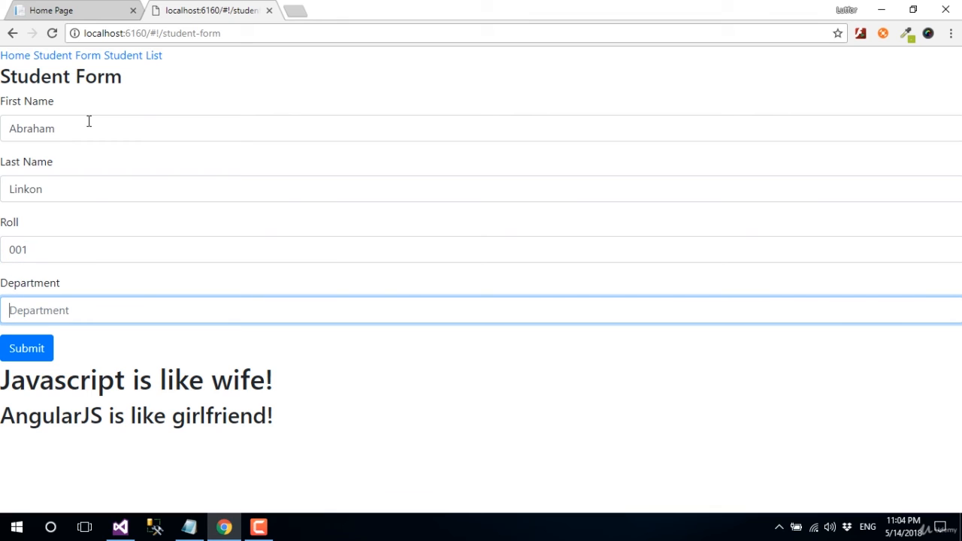
text(Political)
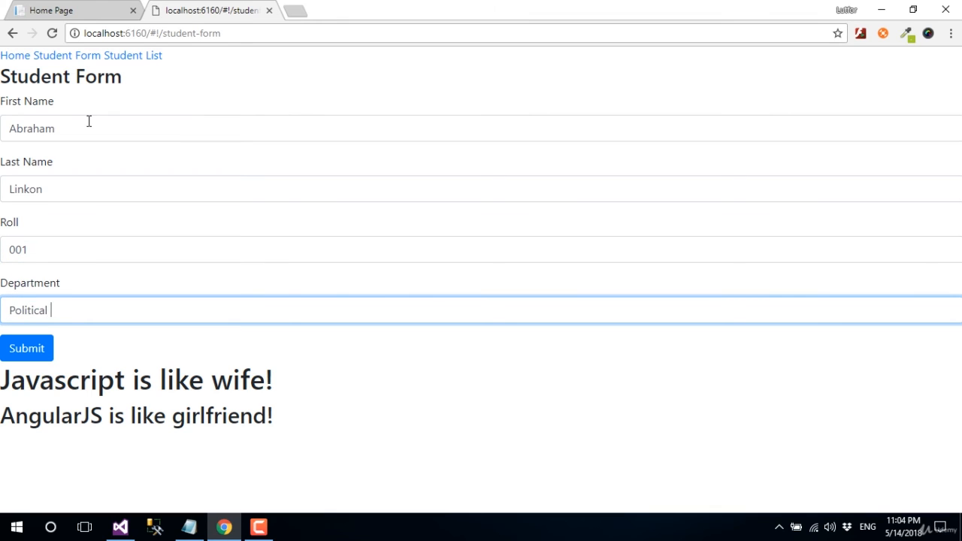
text(Science)
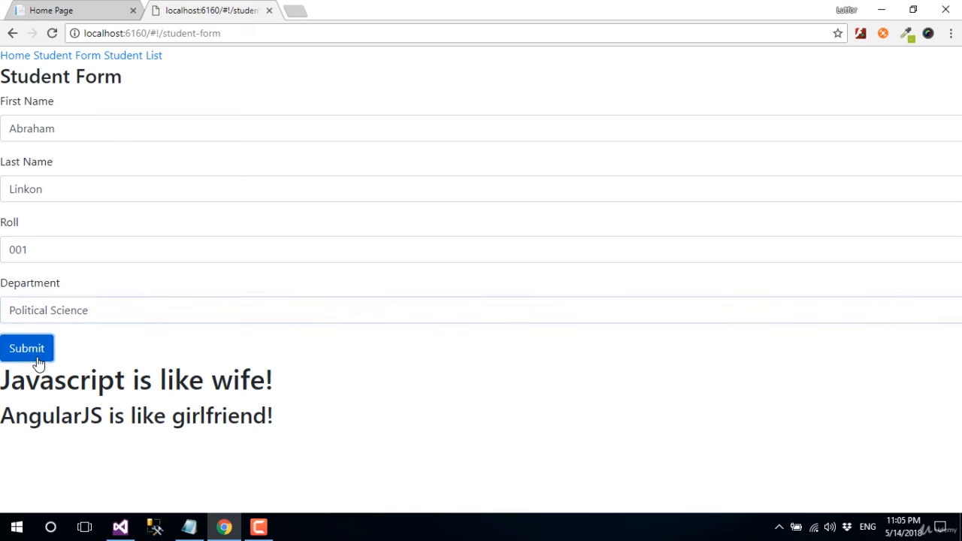
Step: Submit the record and see the 'added successfully' toast appear
click(27, 349)
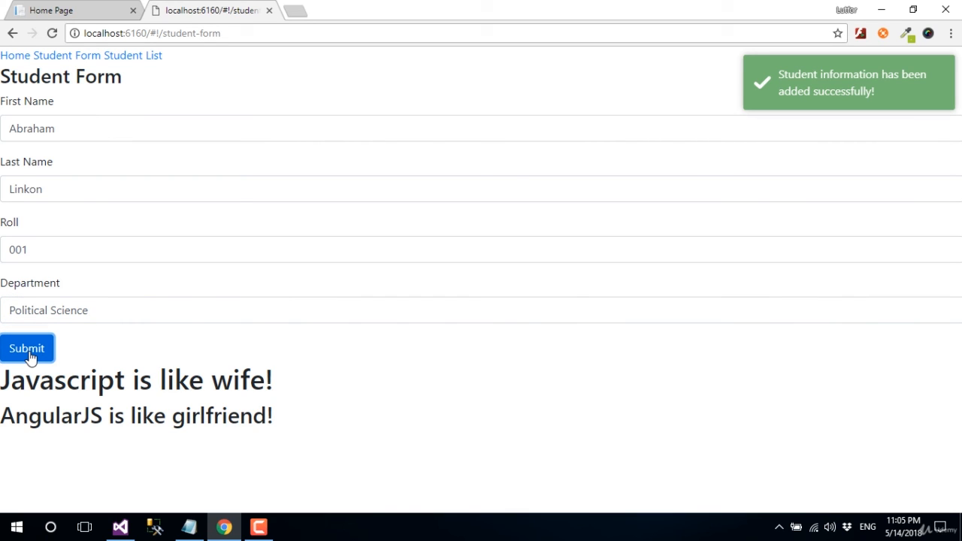